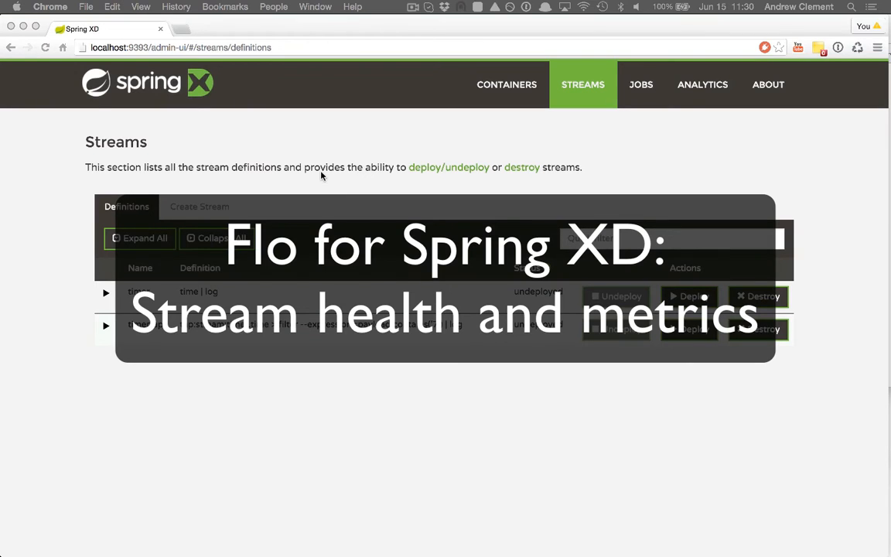
pyautogui.moveTo(333, 179)
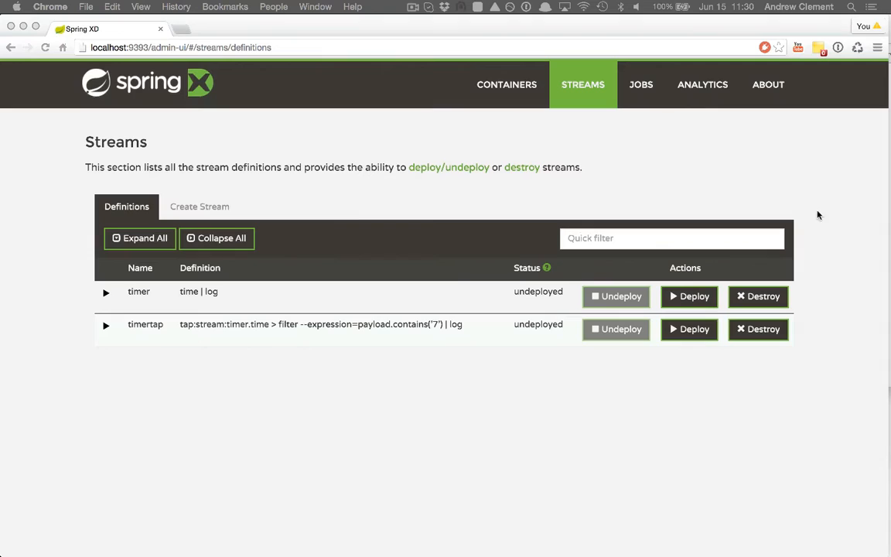
pyautogui.moveTo(142, 194)
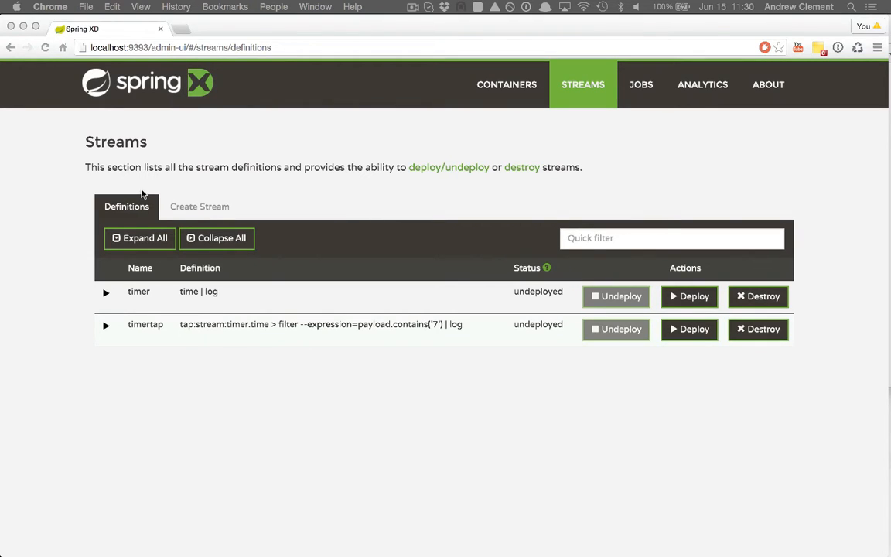
pyautogui.moveTo(201, 210)
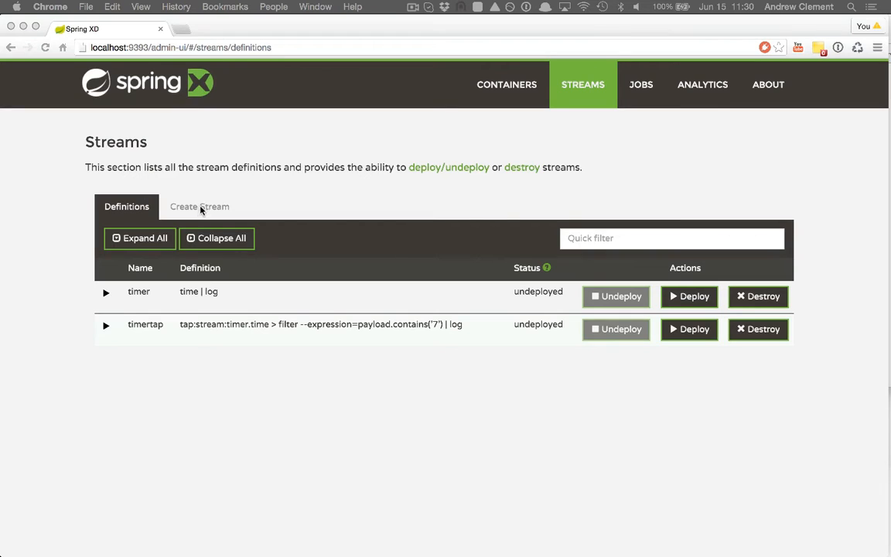
pyautogui.moveTo(70, 251)
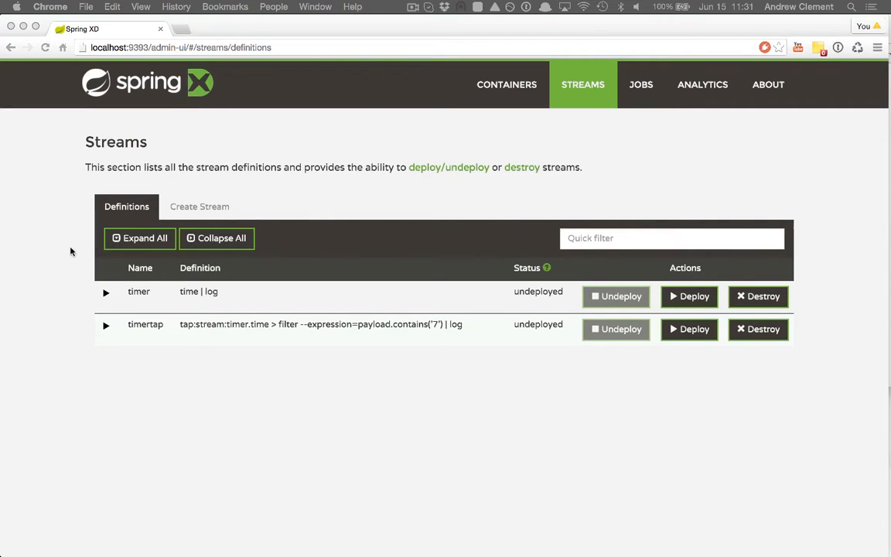
pyautogui.moveTo(62, 299)
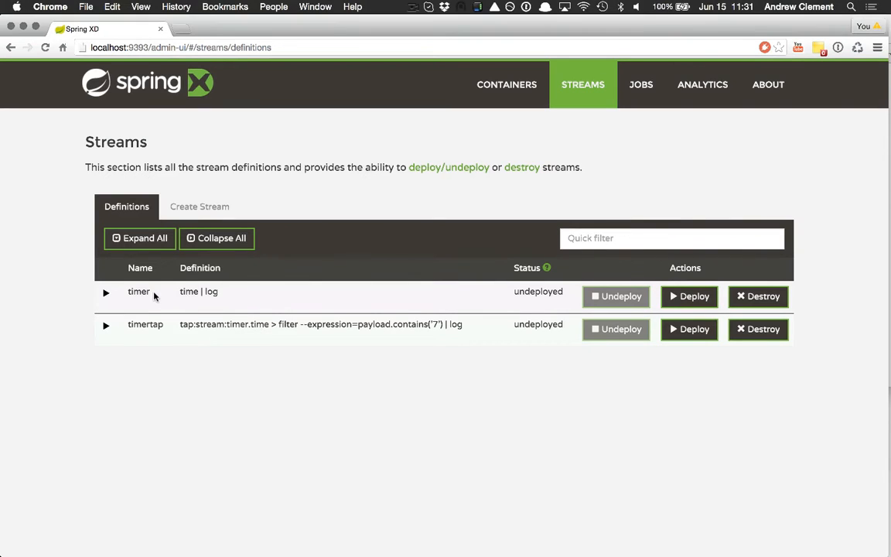
pyautogui.moveTo(103, 292)
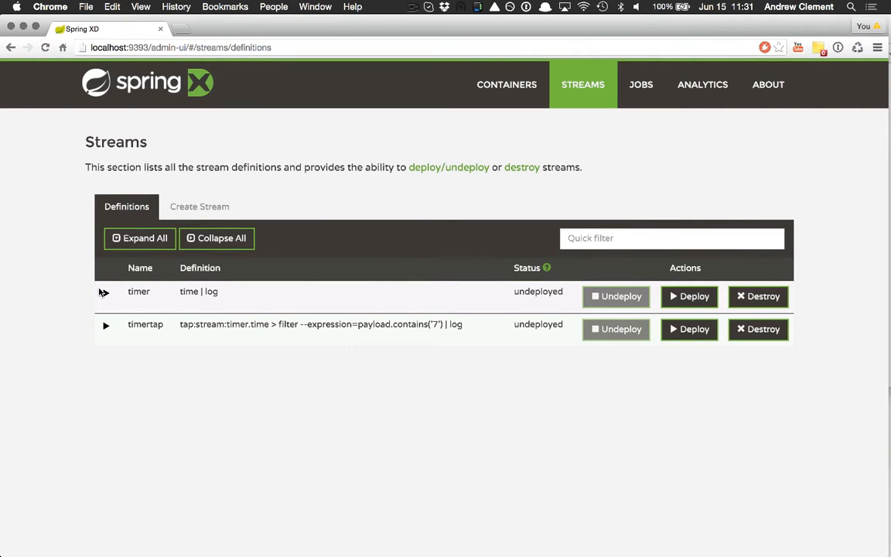
# Expand the timer stream and enter deployment property module.*.count=2 without submitting
pyautogui.click(106, 292)
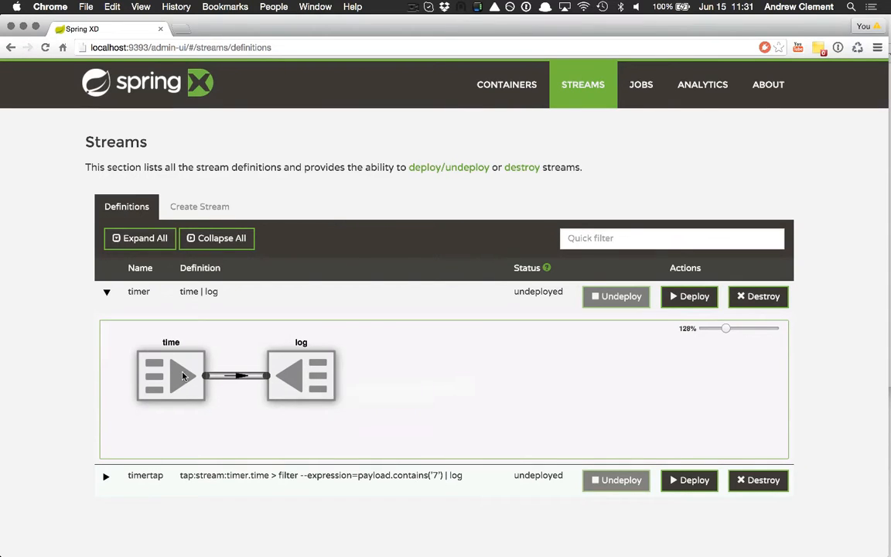
pyautogui.click(689, 296)
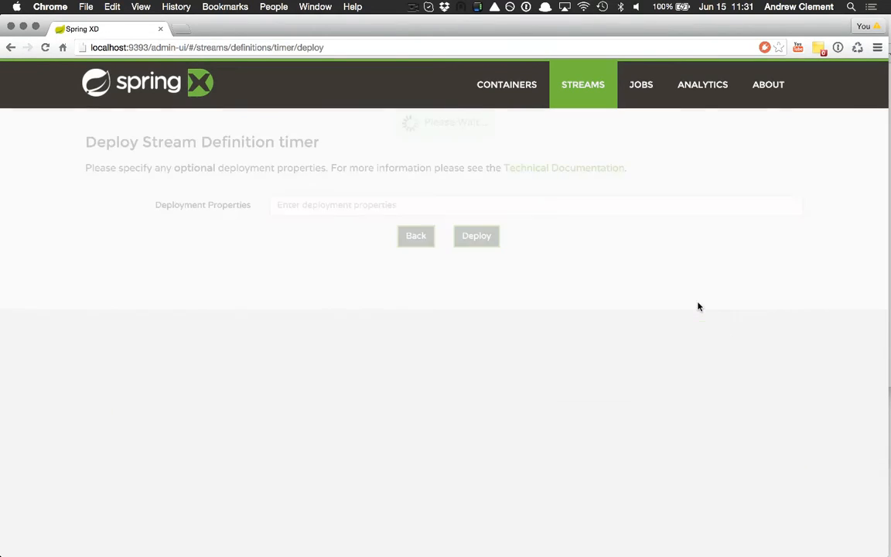
pyautogui.write('modu')
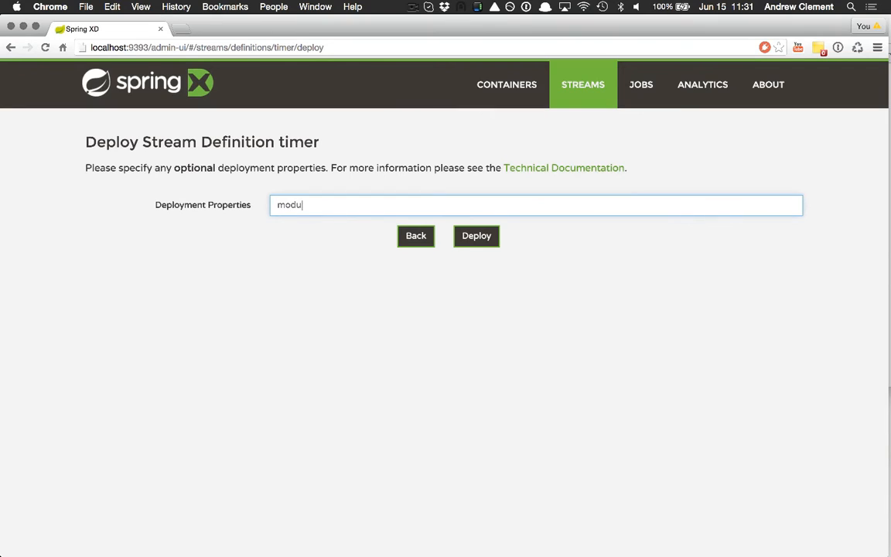
pyautogui.write('le.*.count=')
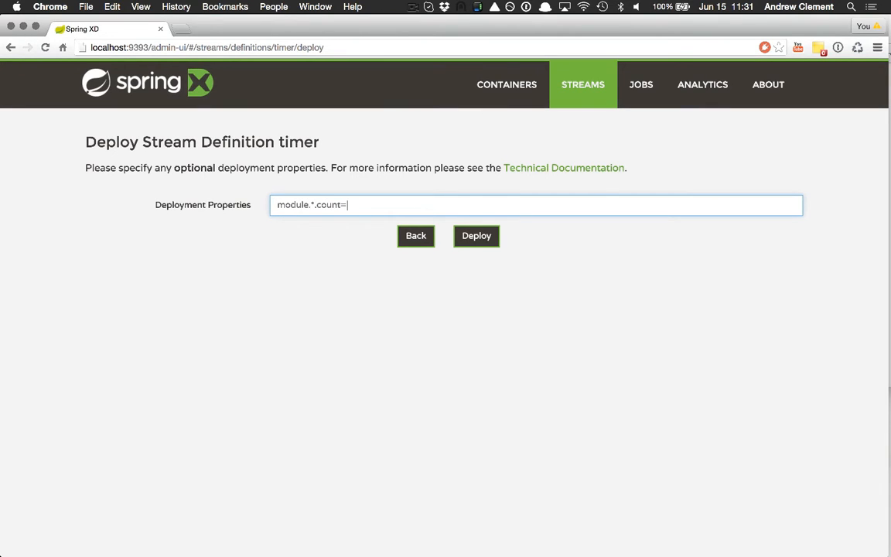
pyautogui.write('2')
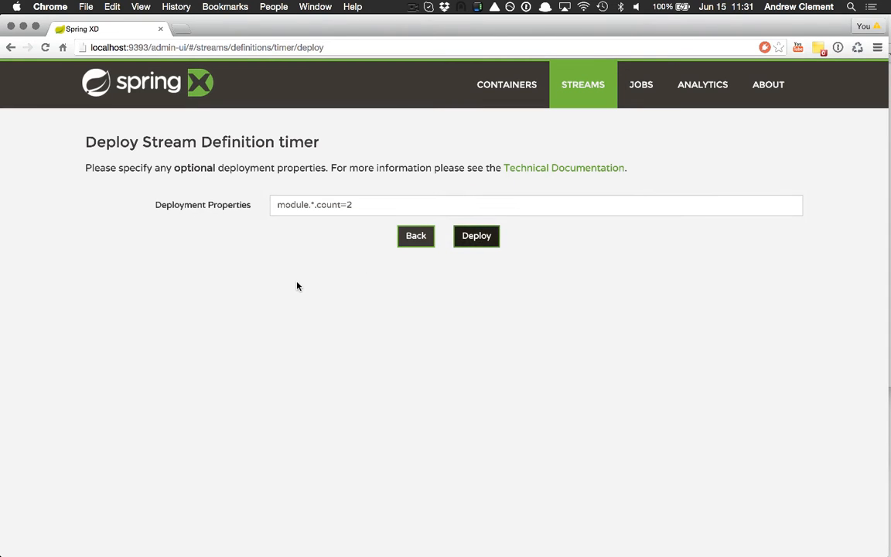
# Deploy the timer stream so time and log each run two instances with live rates
pyautogui.click(476, 236)
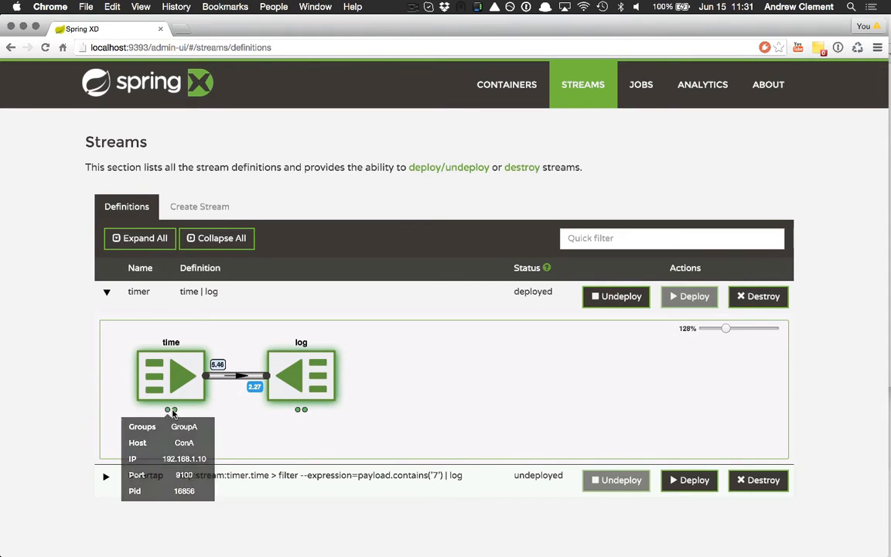
pyautogui.moveTo(298, 410)
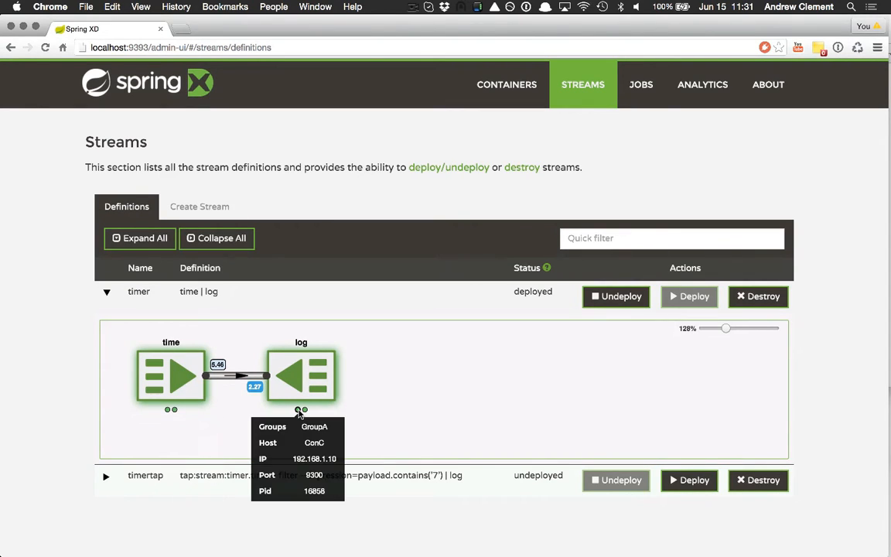
pyautogui.moveTo(499, 375)
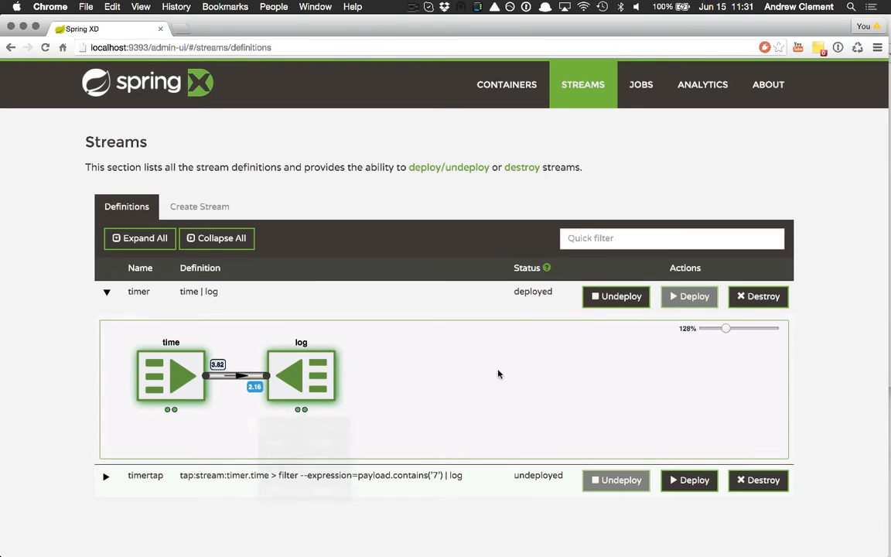
pyautogui.moveTo(248, 362)
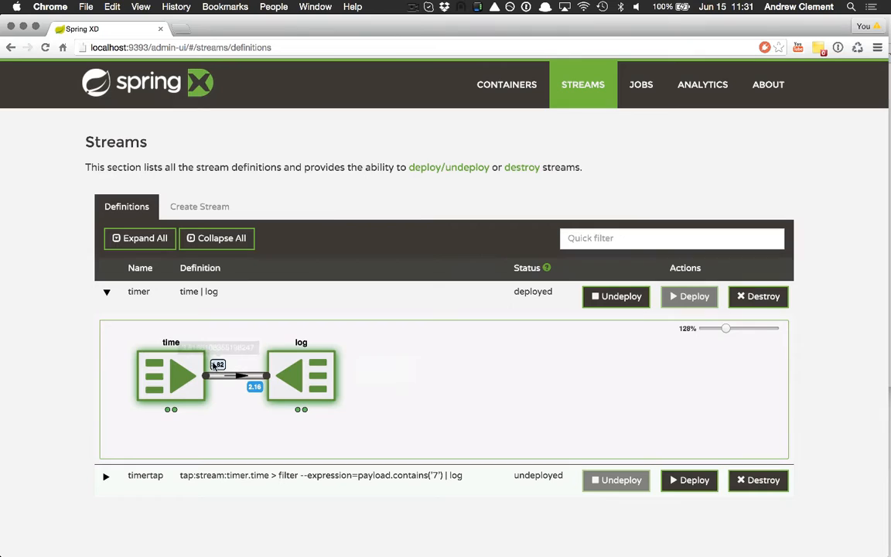
pyautogui.moveTo(290, 395)
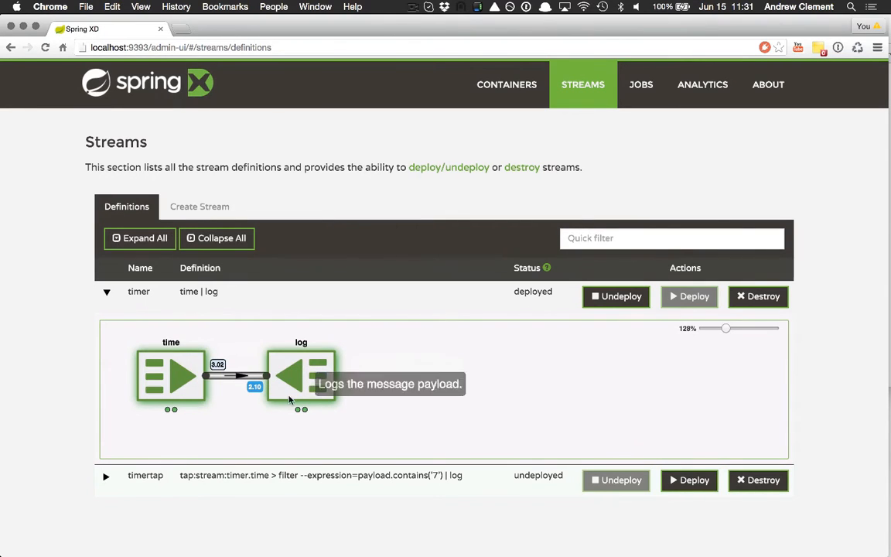
pyautogui.moveTo(157, 413)
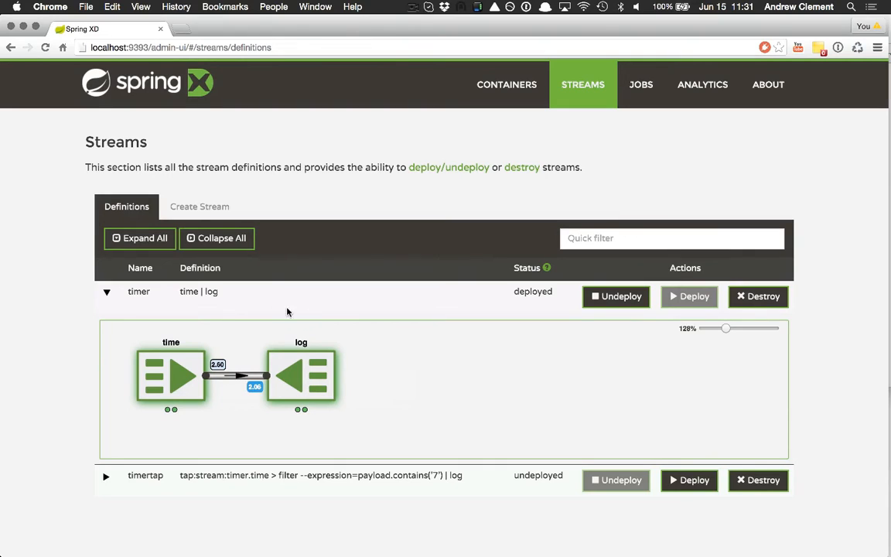
pyautogui.moveTo(214, 428)
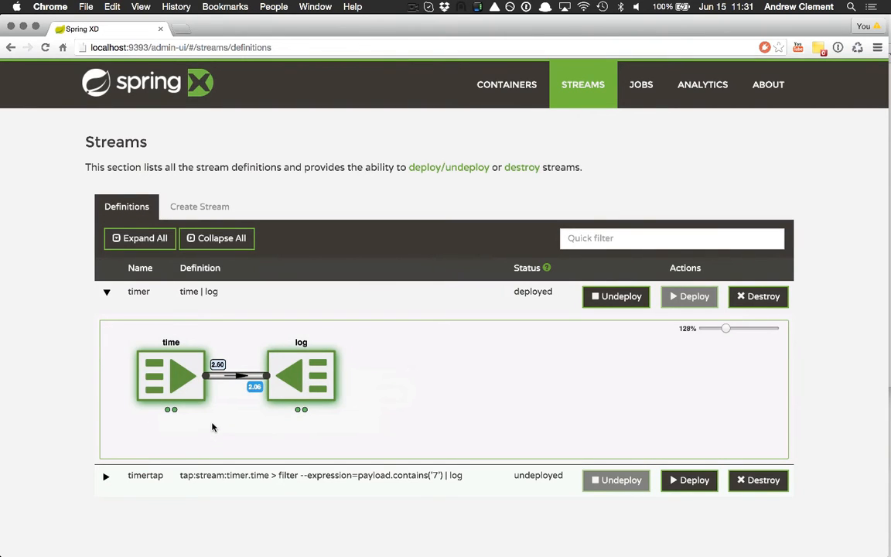
pyautogui.moveTo(218, 365)
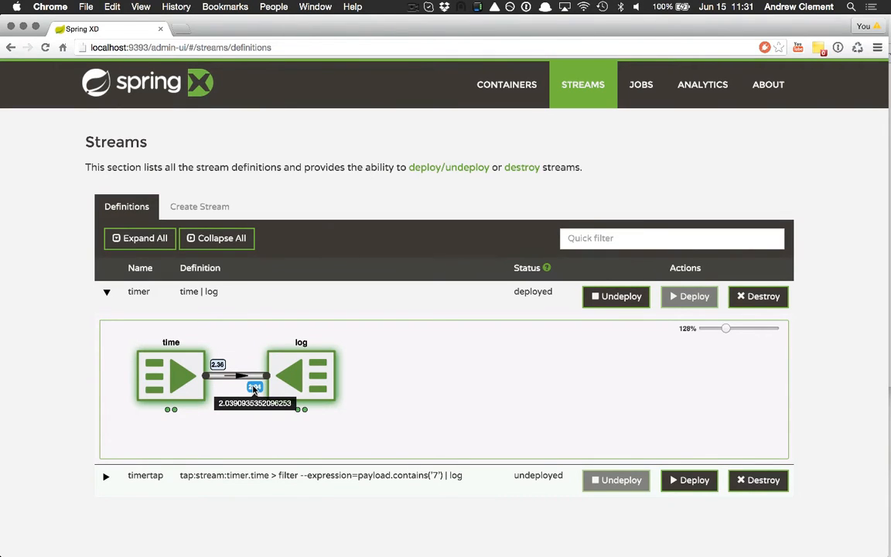
pyautogui.moveTo(392, 288)
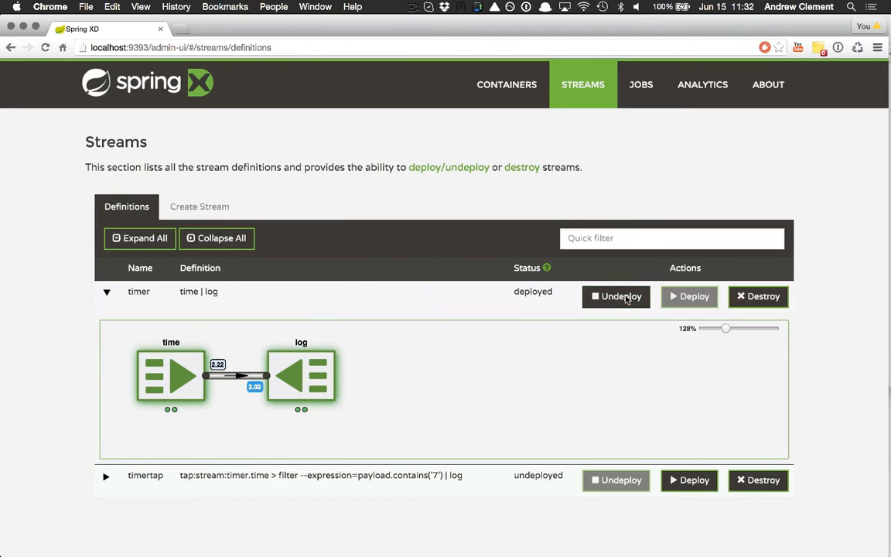
# Undeploy the timer stream and reopen its deployment options
pyautogui.click(616, 296)
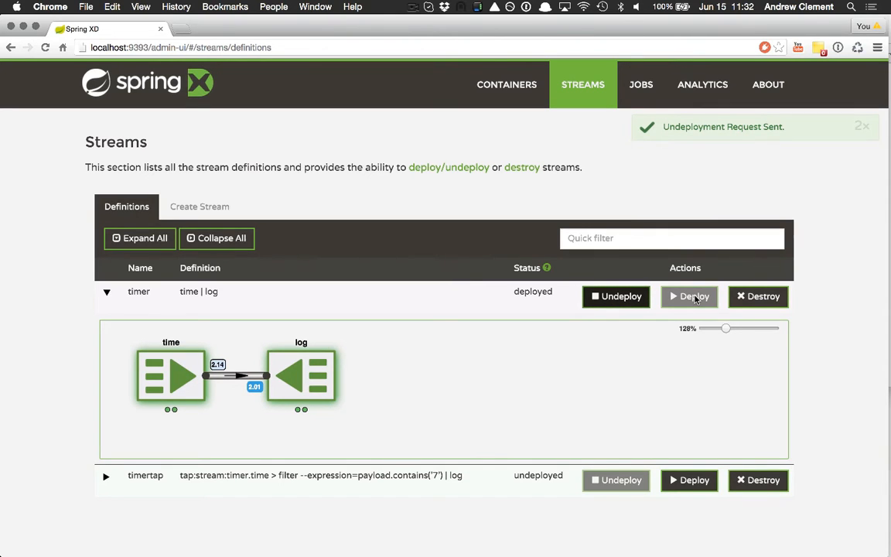
pyautogui.click(616, 296)
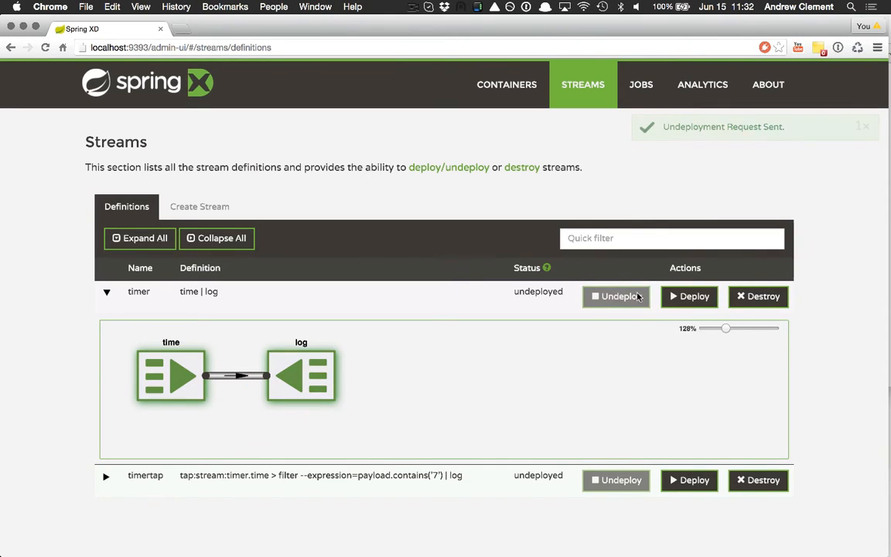
pyautogui.click(689, 297)
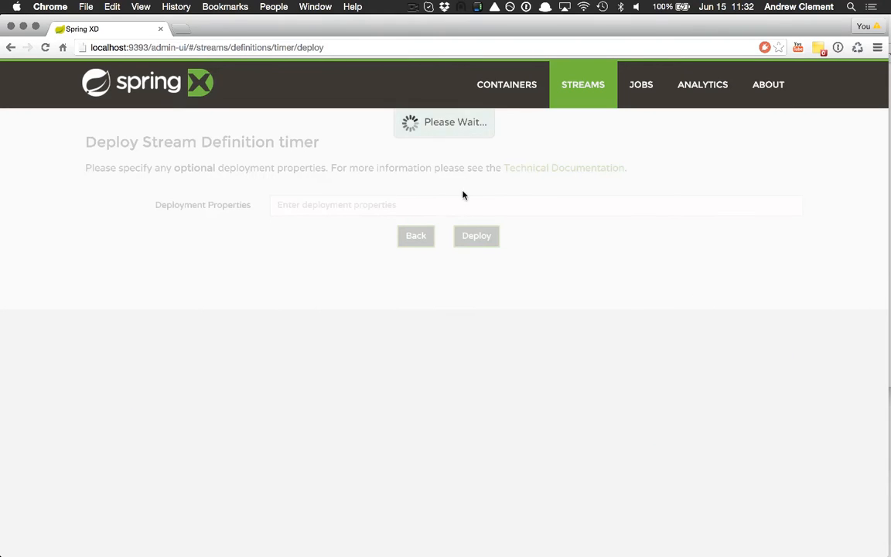
# Redeploy the timer stream with module.*.count=4 for four instances per module
pyautogui.write('module')
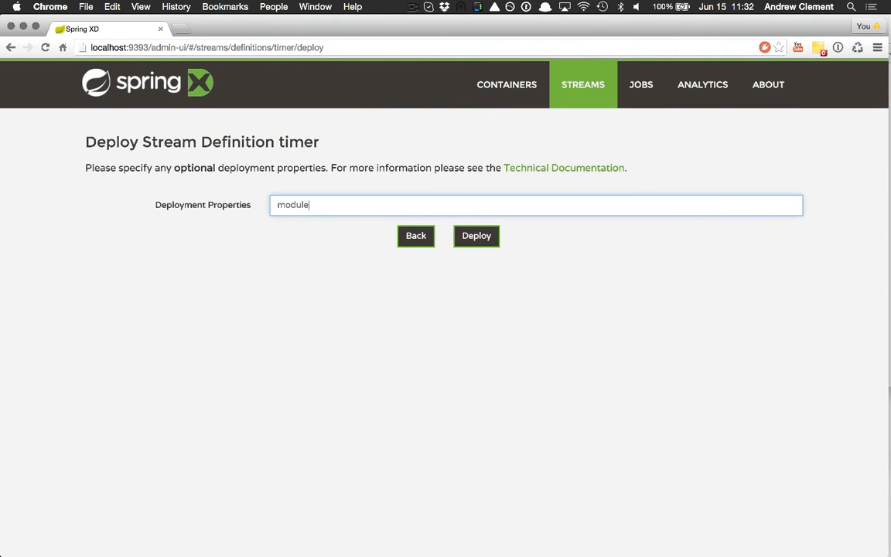
pyautogui.write('.*.')
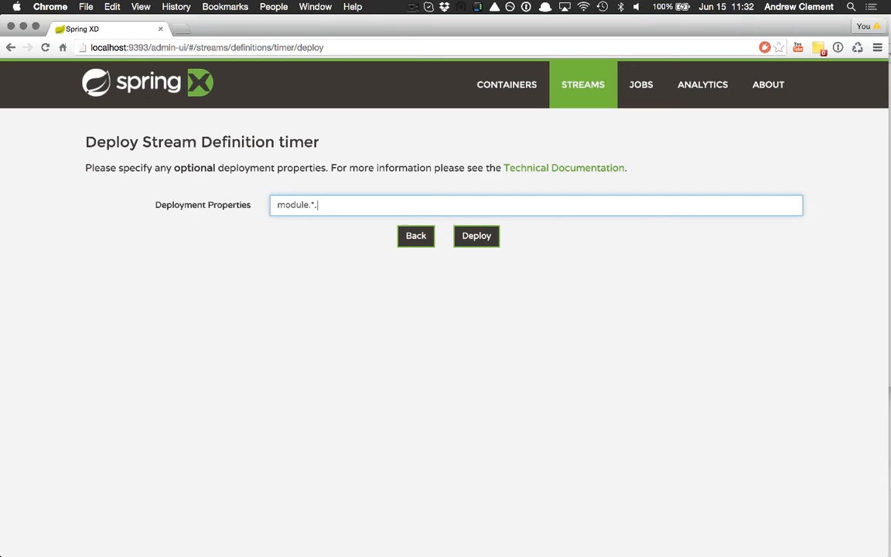
pyautogui.write('count=4')
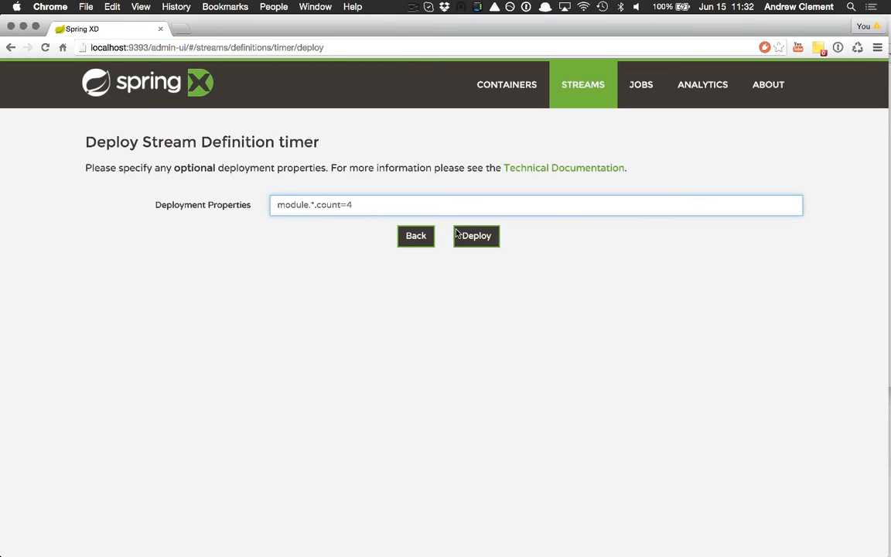
pyautogui.click(476, 235)
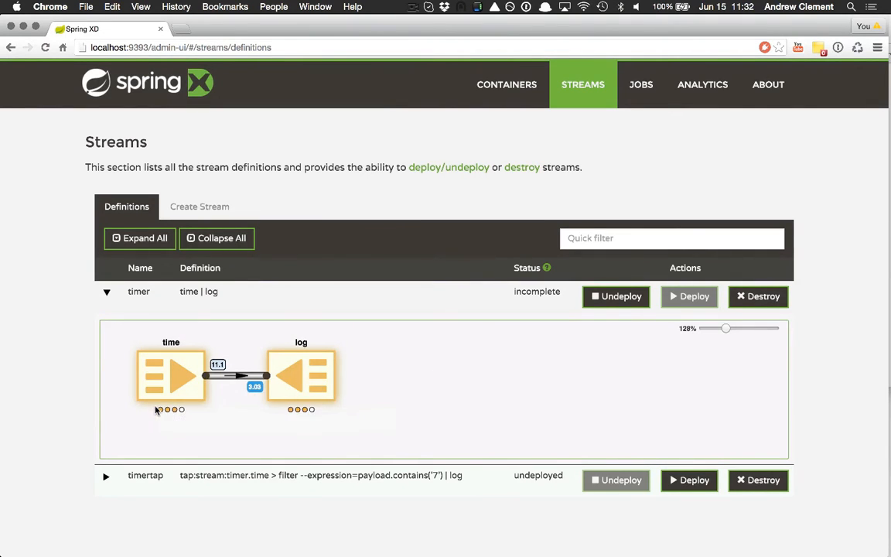
pyautogui.moveTo(175, 409)
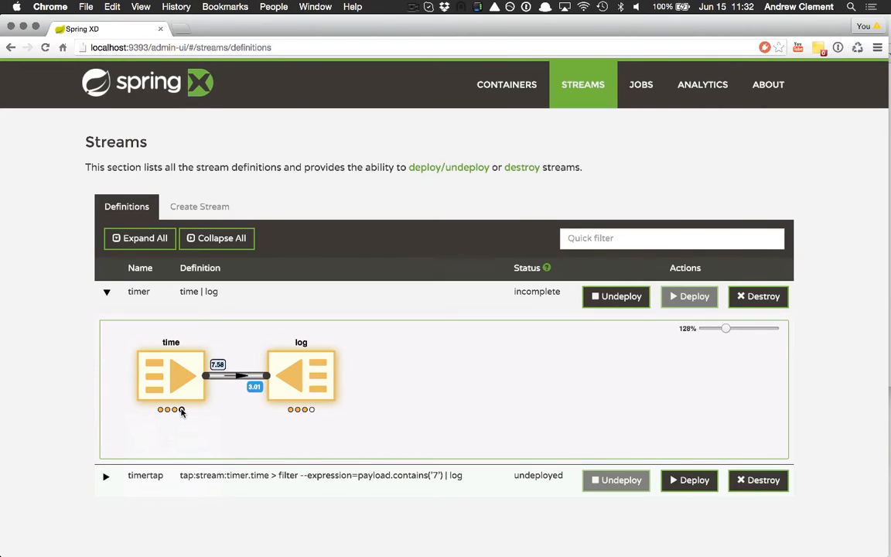
pyautogui.moveTo(382, 308)
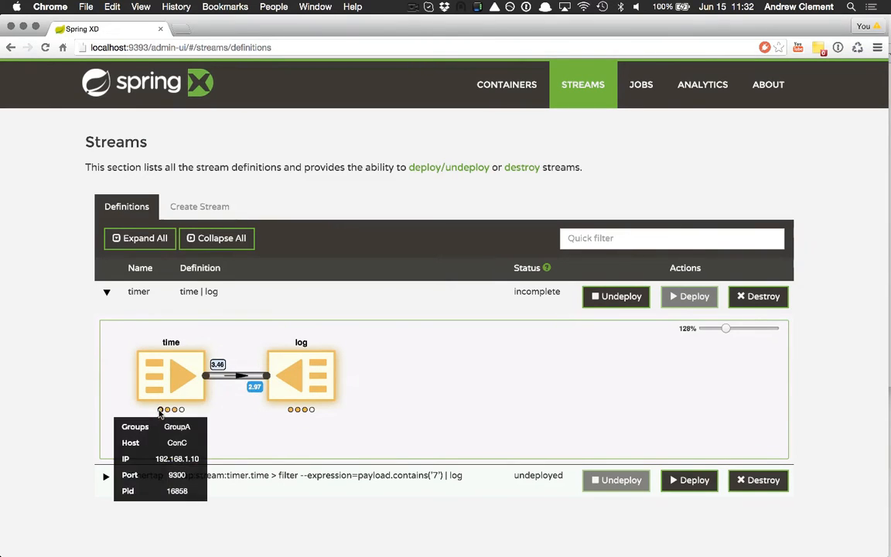
pyautogui.moveTo(219, 364)
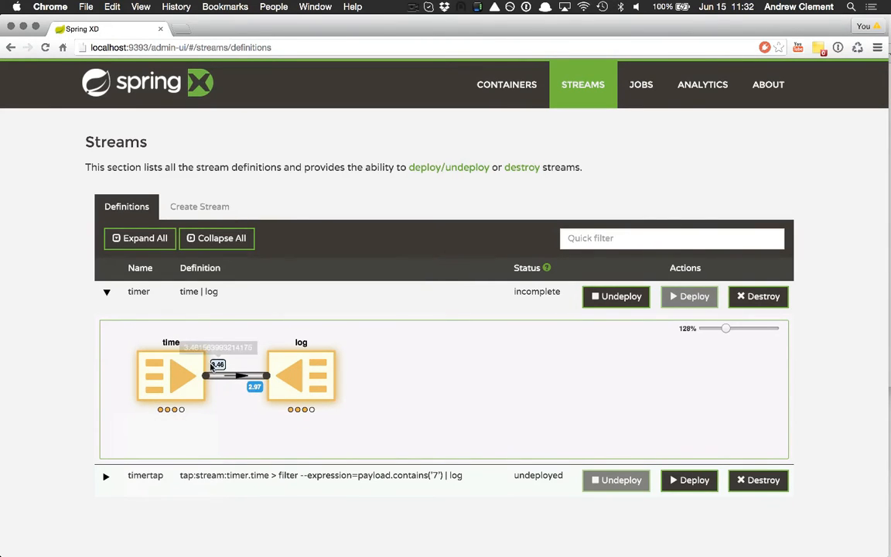
pyautogui.moveTo(255, 391)
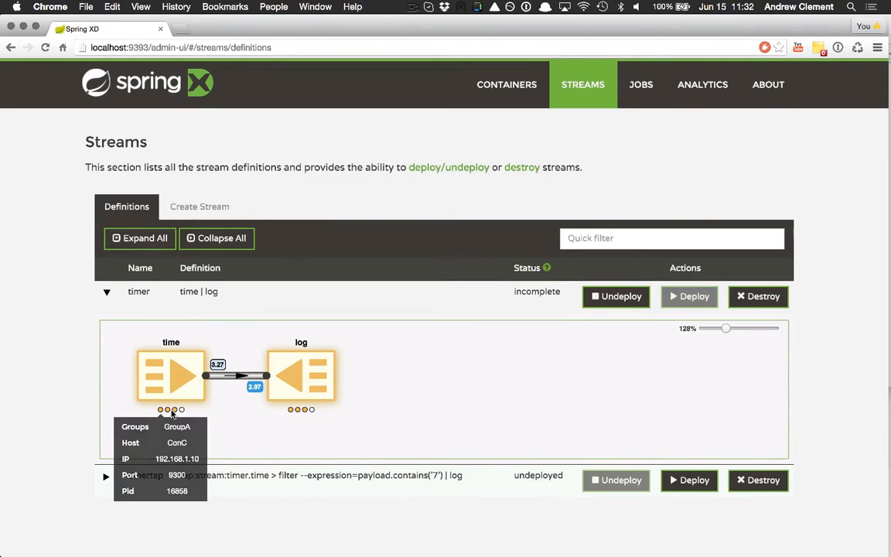
pyautogui.moveTo(240, 418)
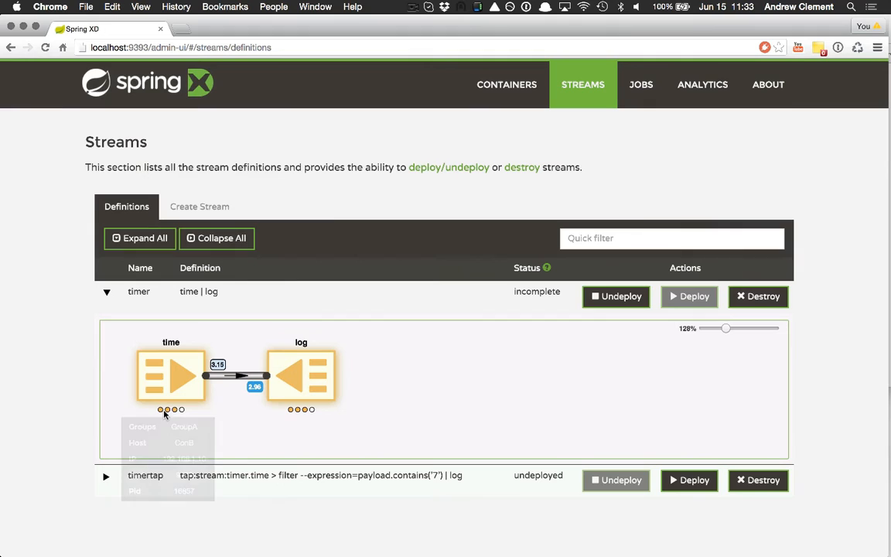
pyautogui.click(689, 296)
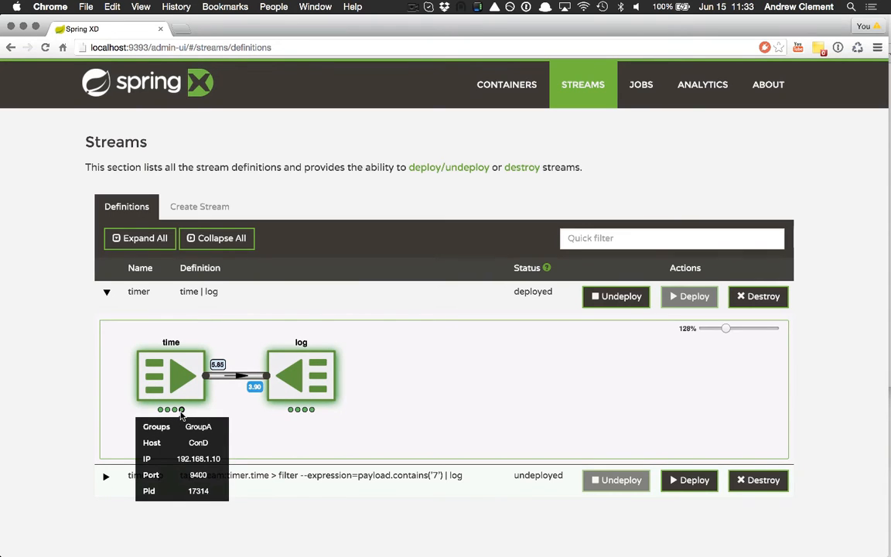
pyautogui.moveTo(176, 365)
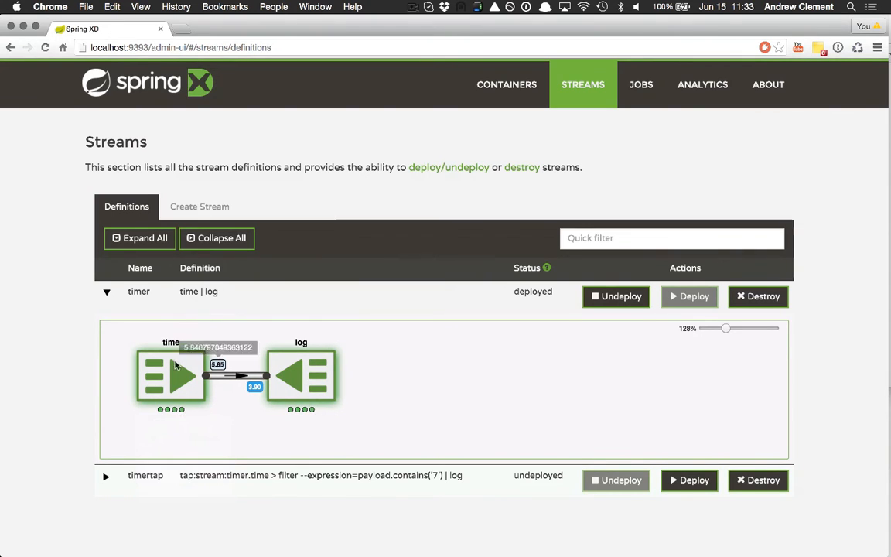
pyautogui.moveTo(455, 369)
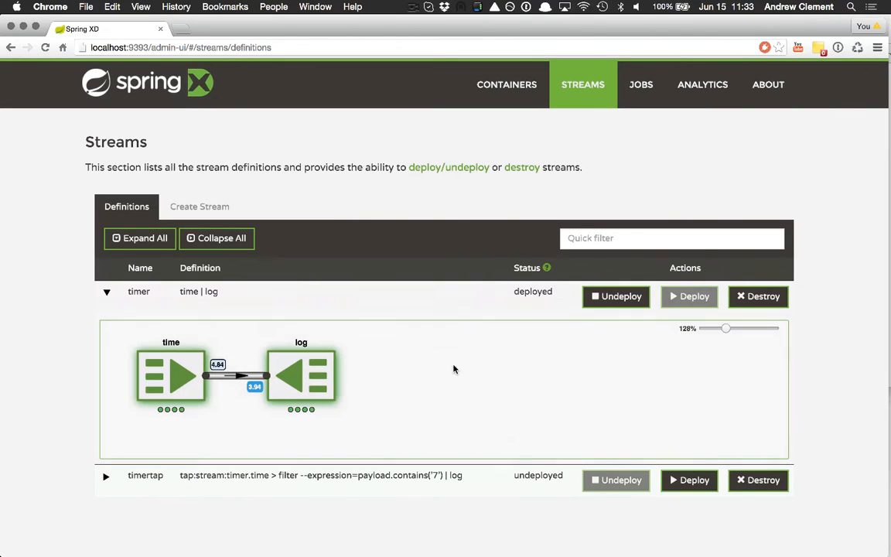
pyautogui.moveTo(403, 377)
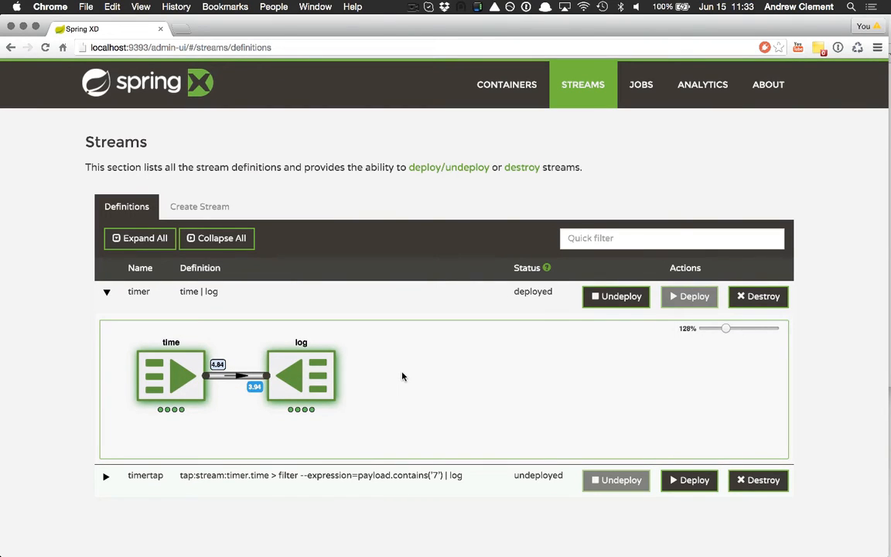
pyautogui.moveTo(218, 365)
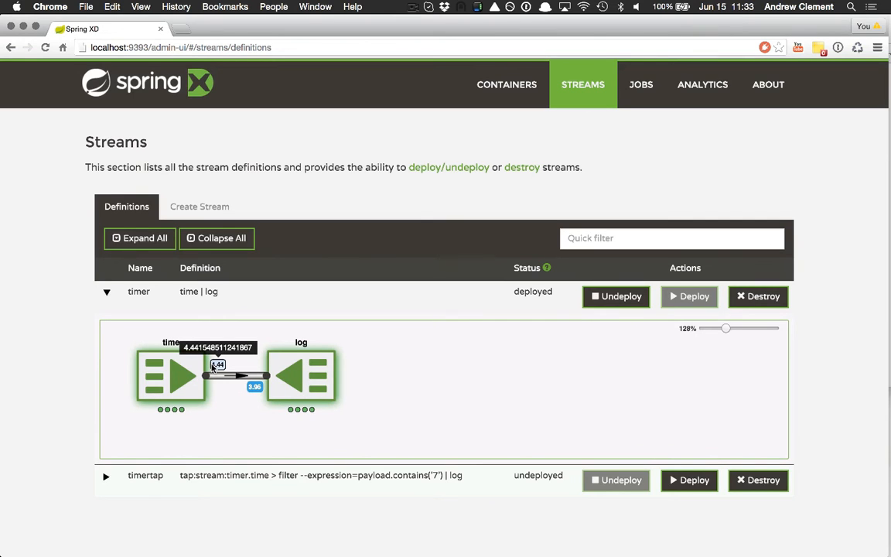
pyautogui.moveTo(43, 341)
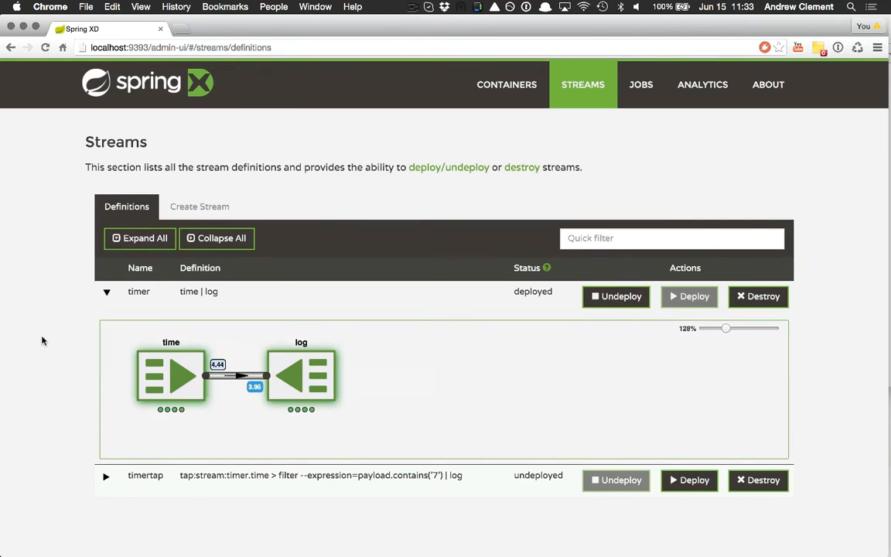
# Expand the undeployed timertap stream to show its tap-filter-log diagram
pyautogui.scroll(-3)
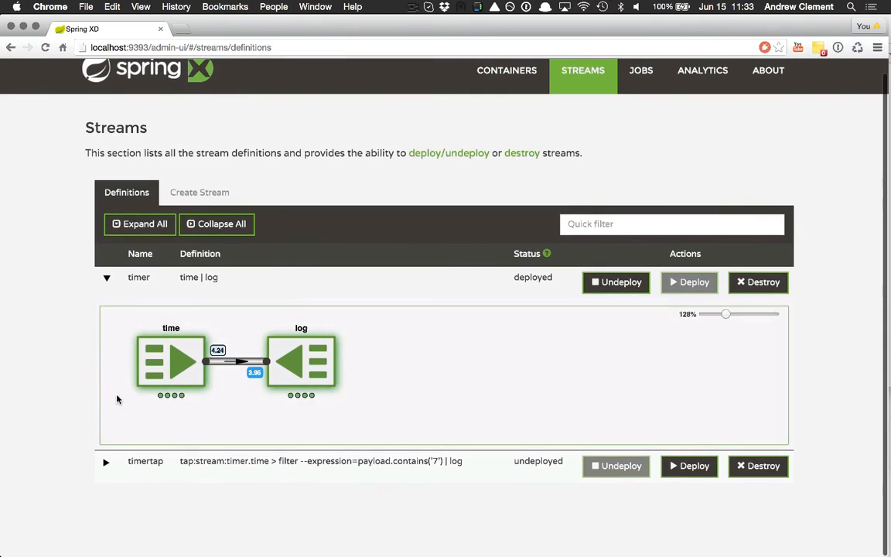
pyautogui.click(106, 462)
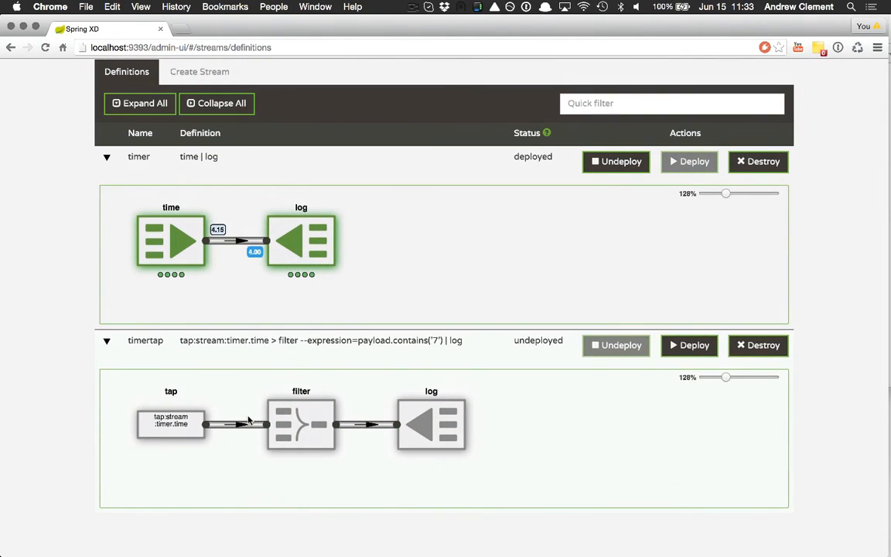
pyautogui.moveTo(178, 414)
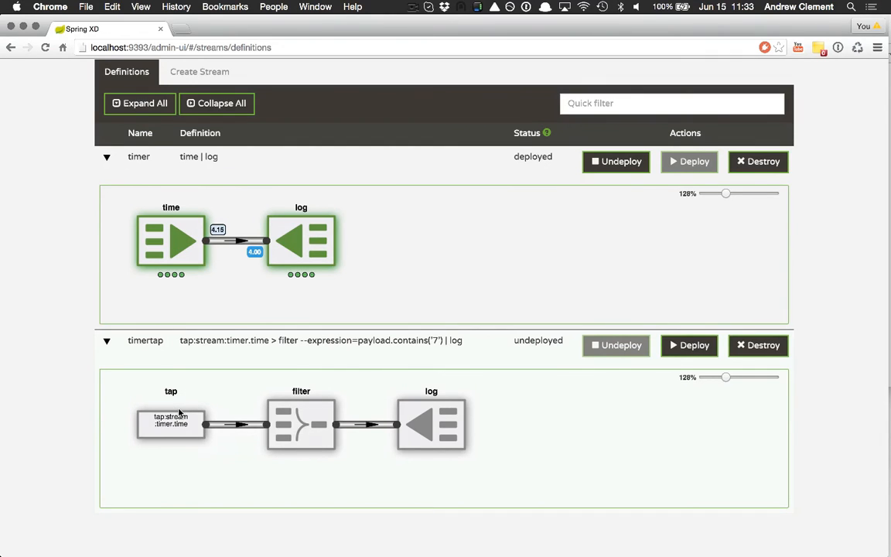
pyautogui.moveTo(161, 242)
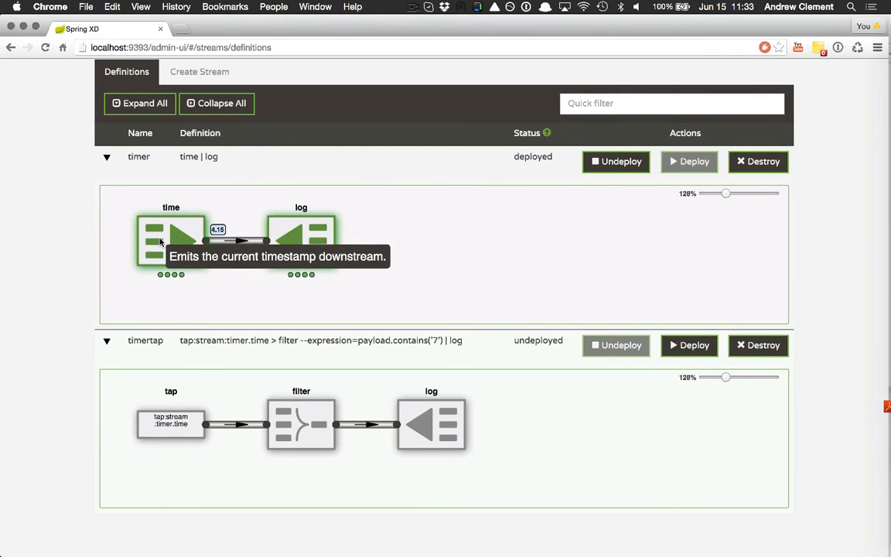
pyautogui.moveTo(315, 429)
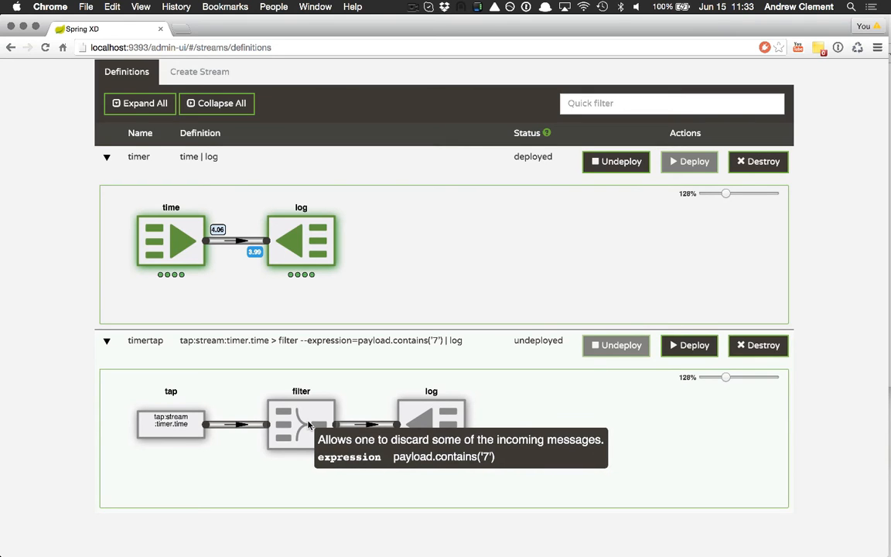
pyautogui.moveTo(190, 246)
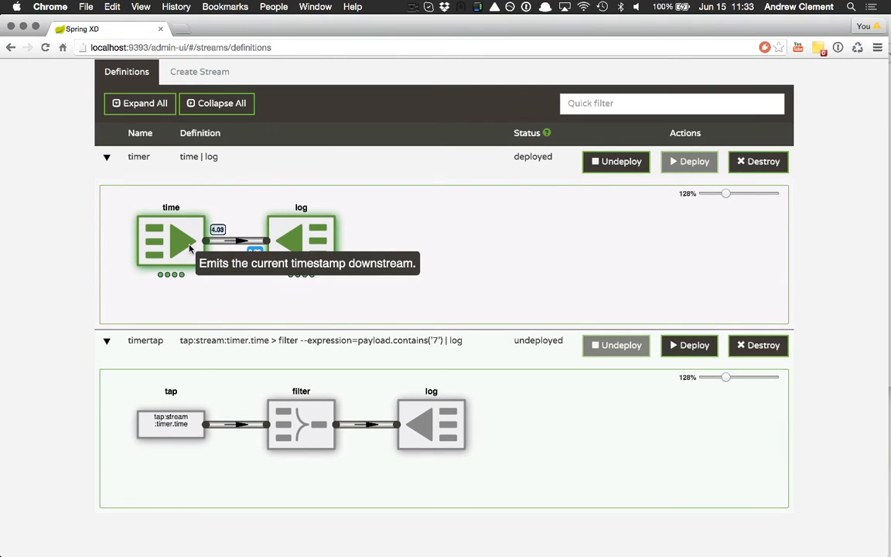
pyautogui.moveTo(184, 242)
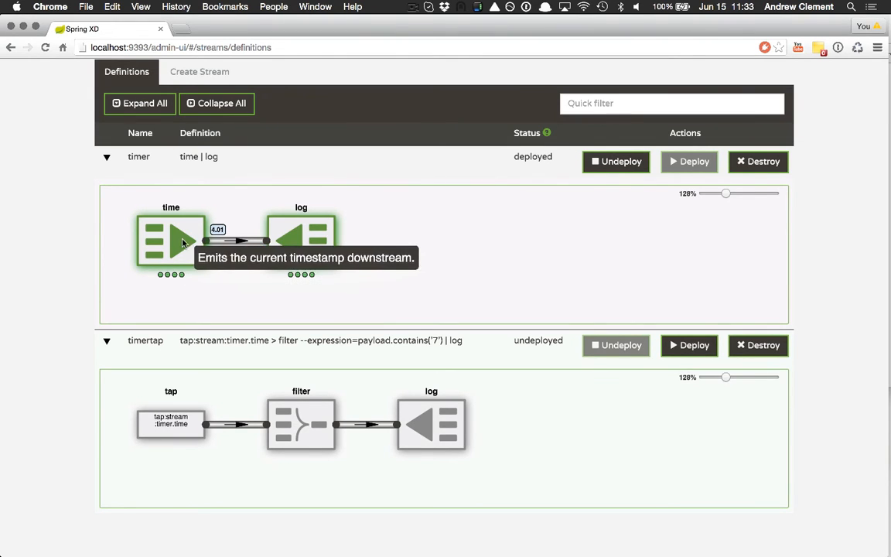
pyautogui.moveTo(204, 295)
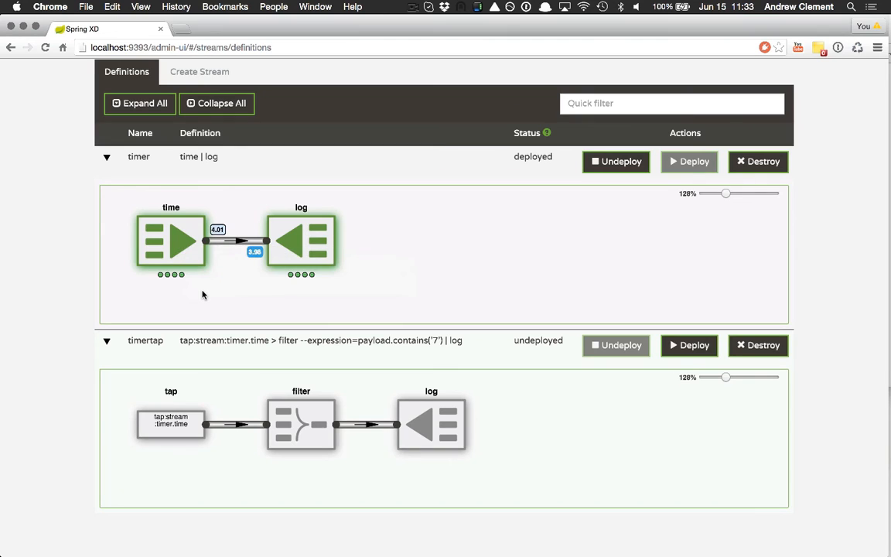
pyautogui.moveTo(229, 427)
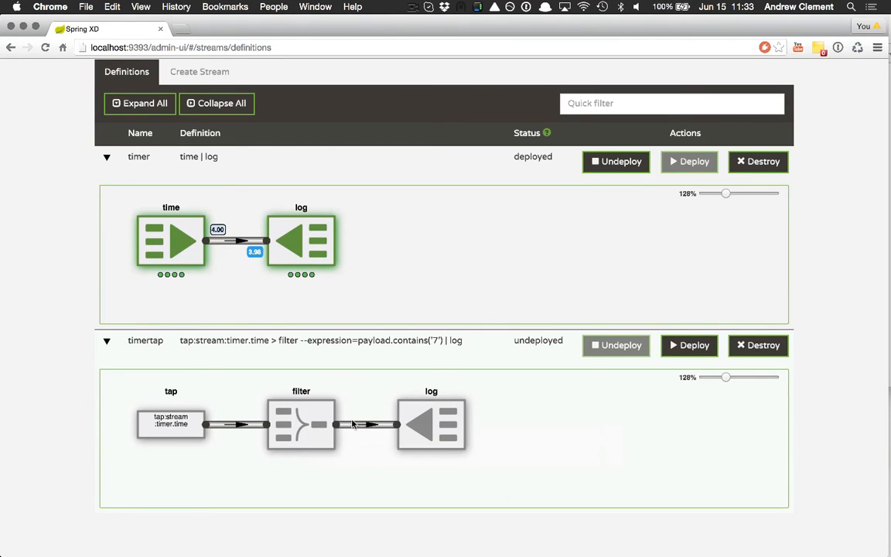
pyautogui.moveTo(697, 361)
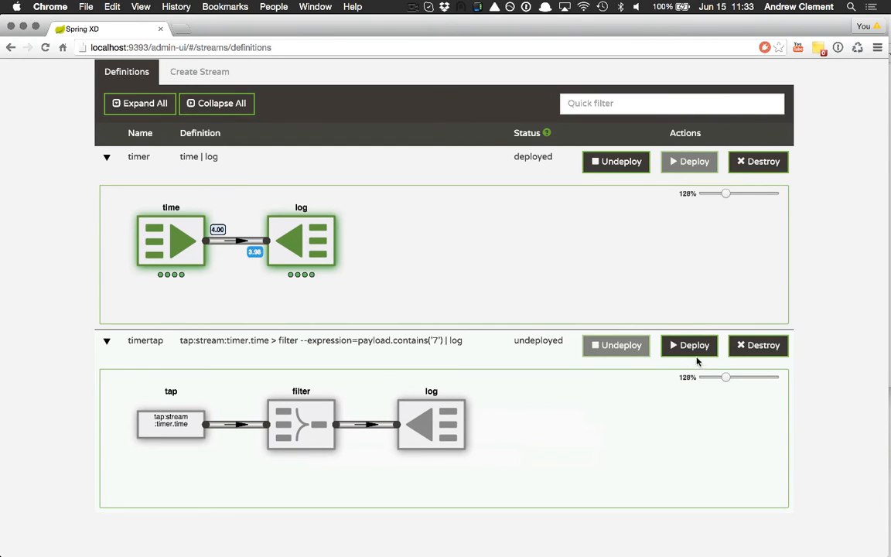
# Deploy the timertap stream with deployment property module.*.count=2
pyautogui.click(688, 345)
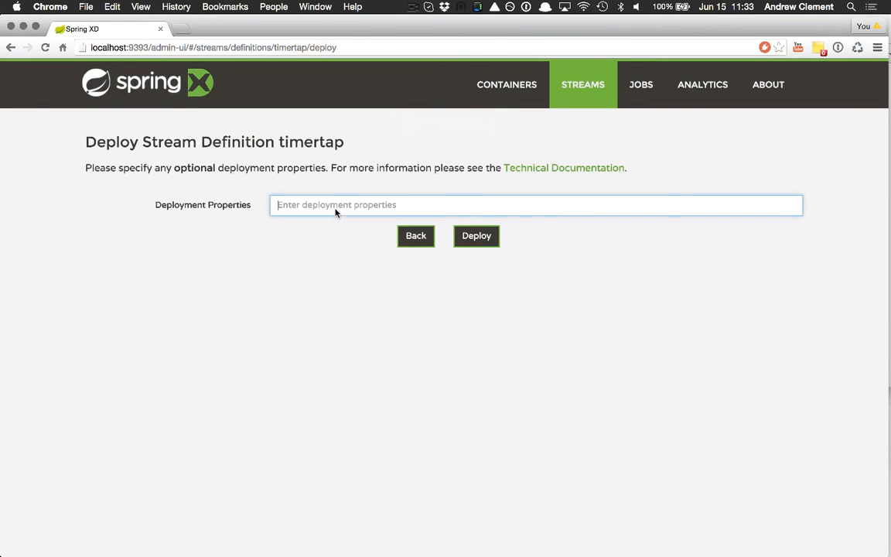
pyautogui.write('module.*.co')
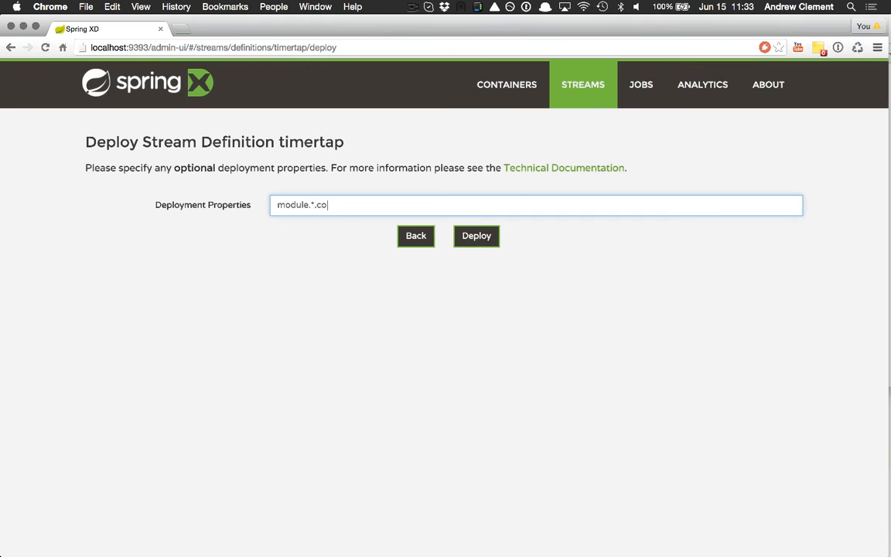
pyautogui.write('unt=2')
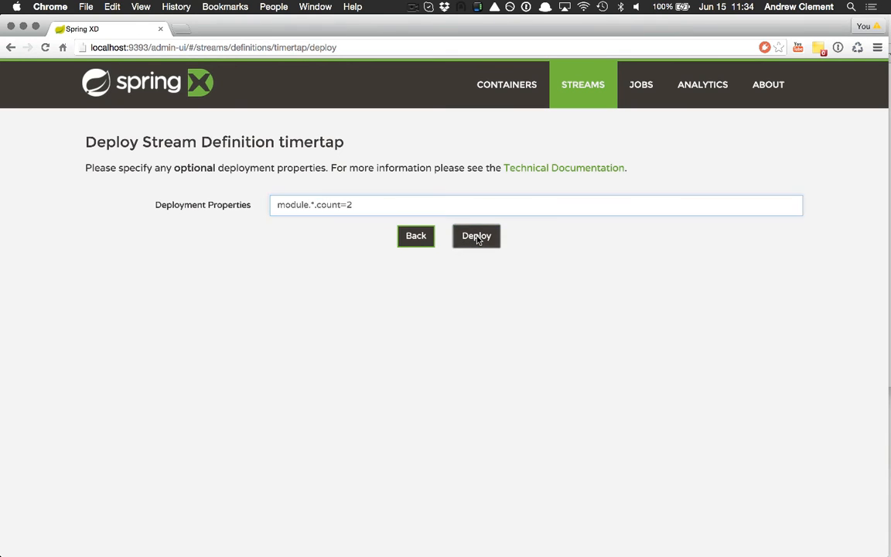
pyautogui.click(476, 236)
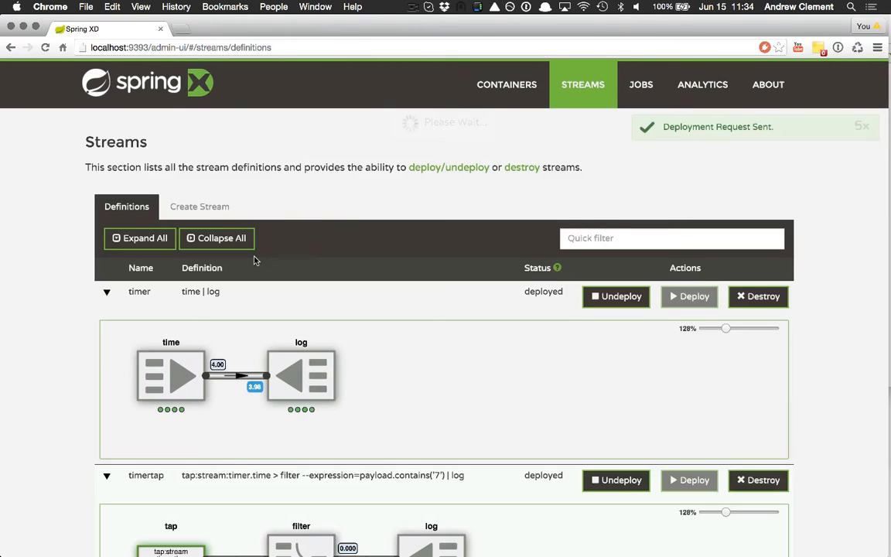
pyautogui.scroll(-3)
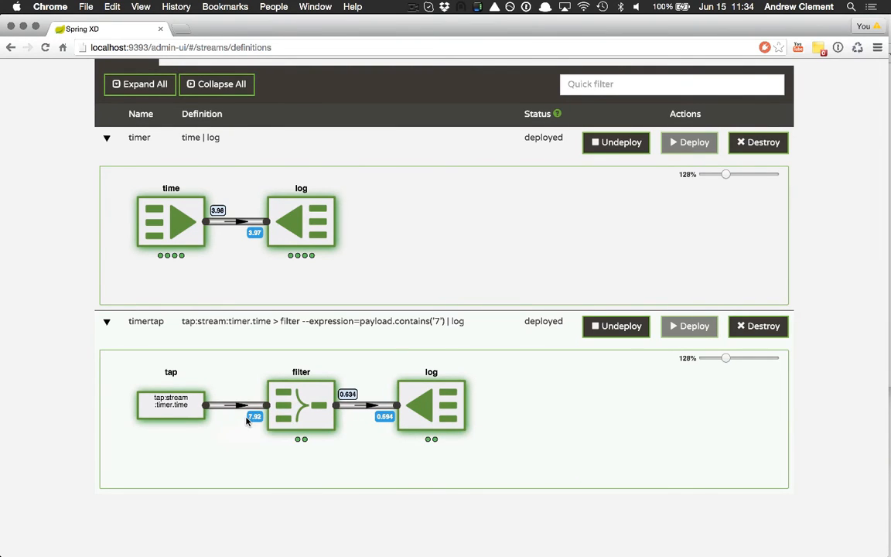
pyautogui.moveTo(256, 418)
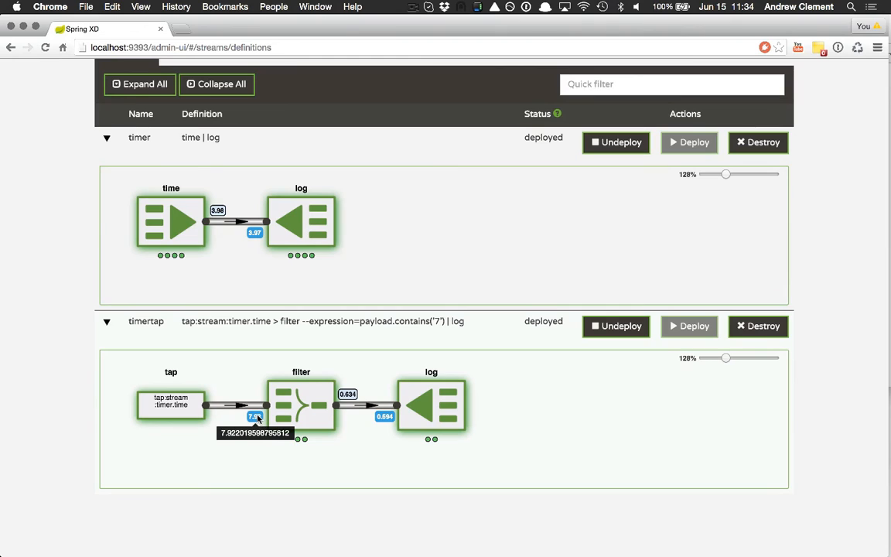
pyautogui.moveTo(358, 217)
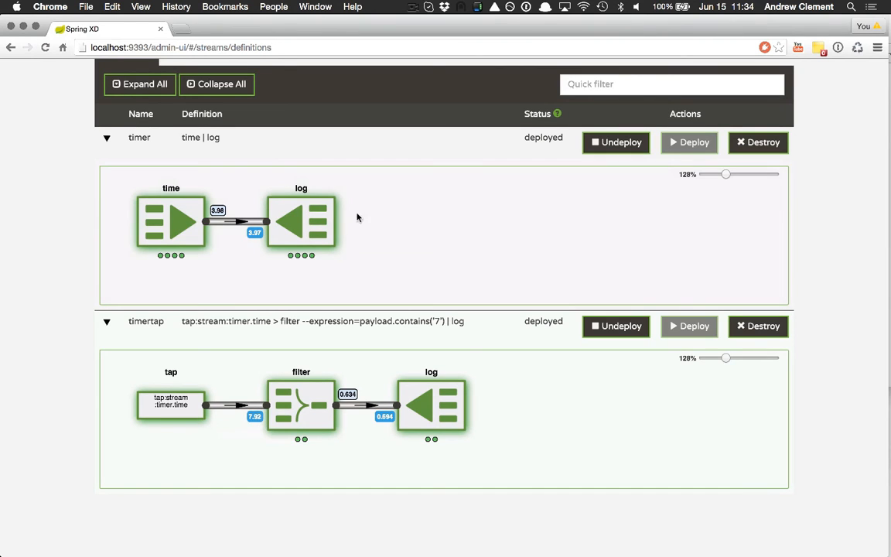
pyautogui.moveTo(163, 224)
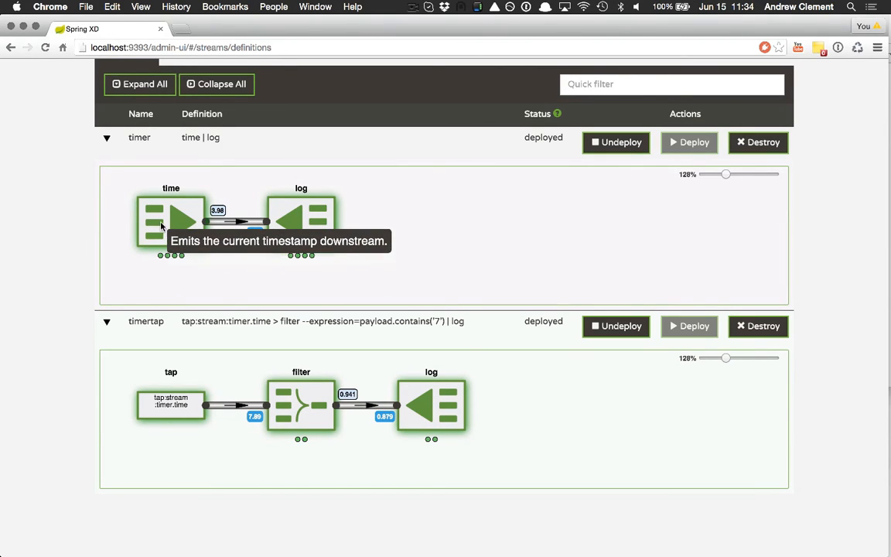
pyautogui.moveTo(266, 363)
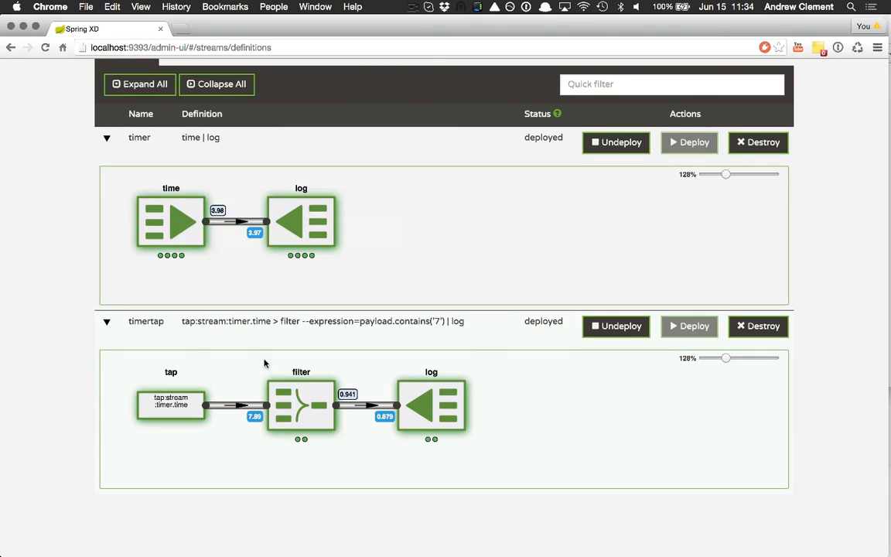
pyautogui.moveTo(171, 403)
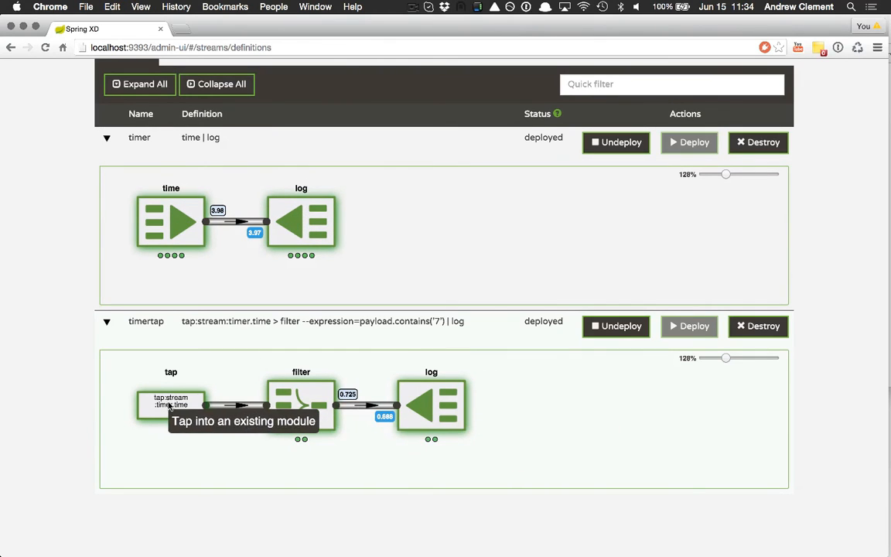
pyautogui.moveTo(279, 412)
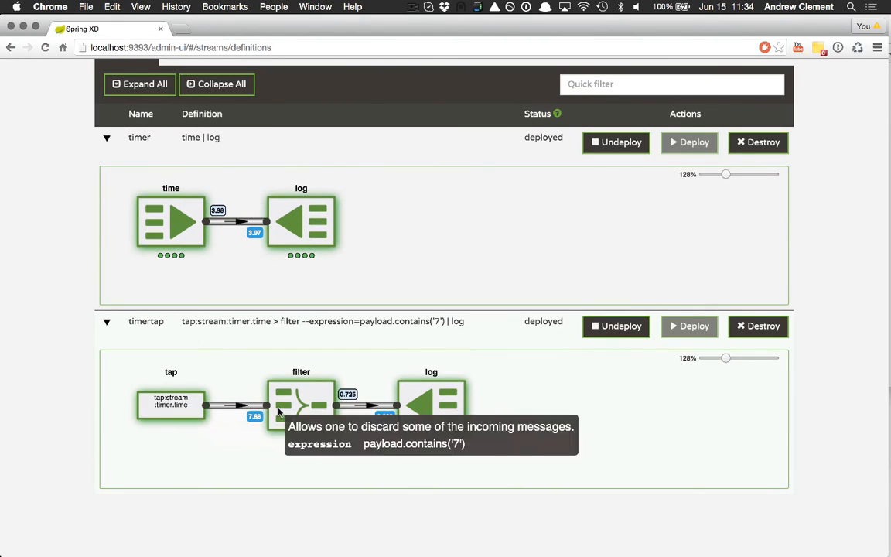
pyautogui.moveTo(287, 418)
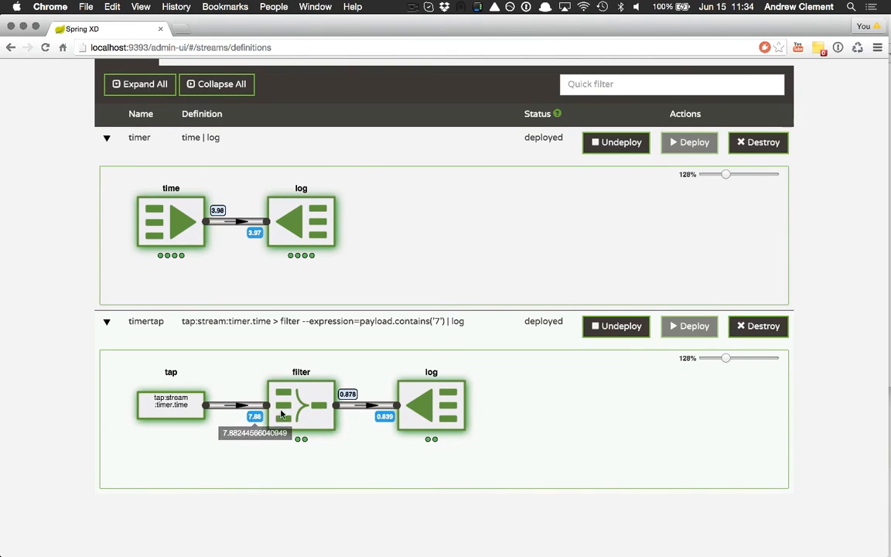
pyautogui.moveTo(348, 394)
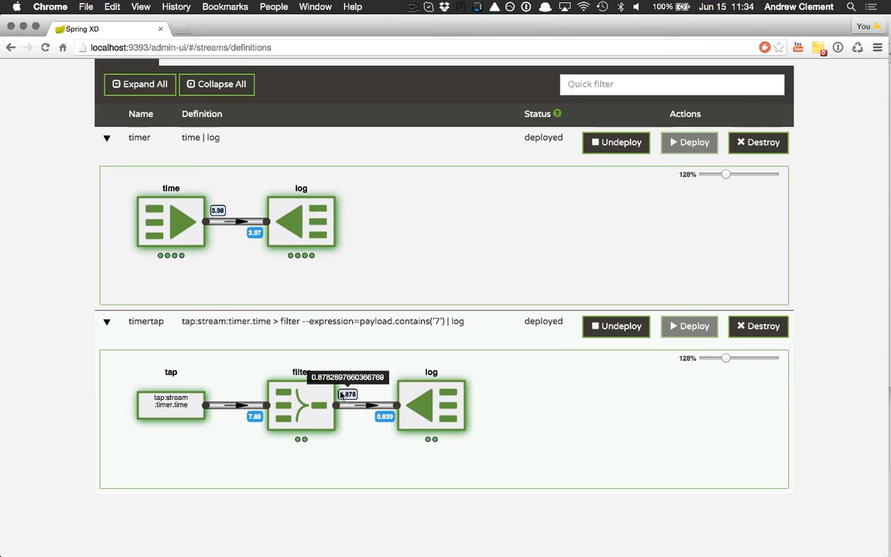
pyautogui.moveTo(301, 402)
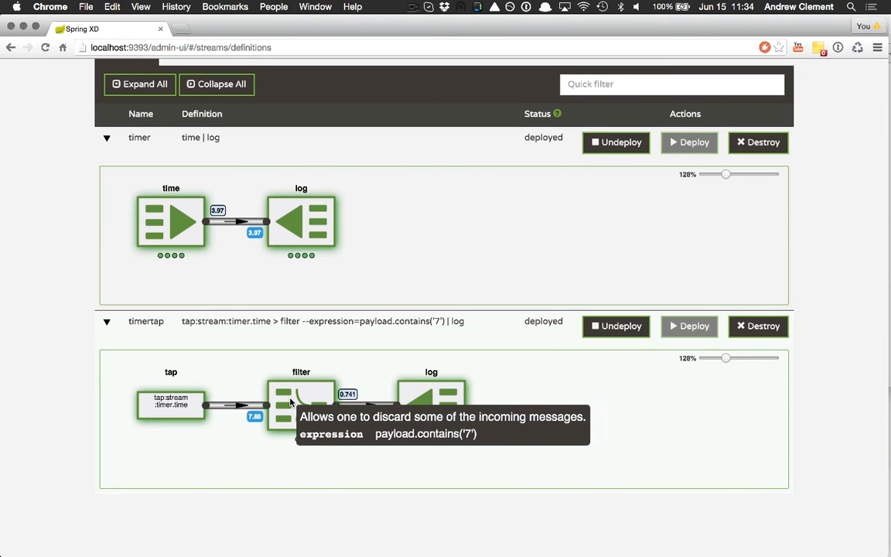
pyautogui.moveTo(394, 385)
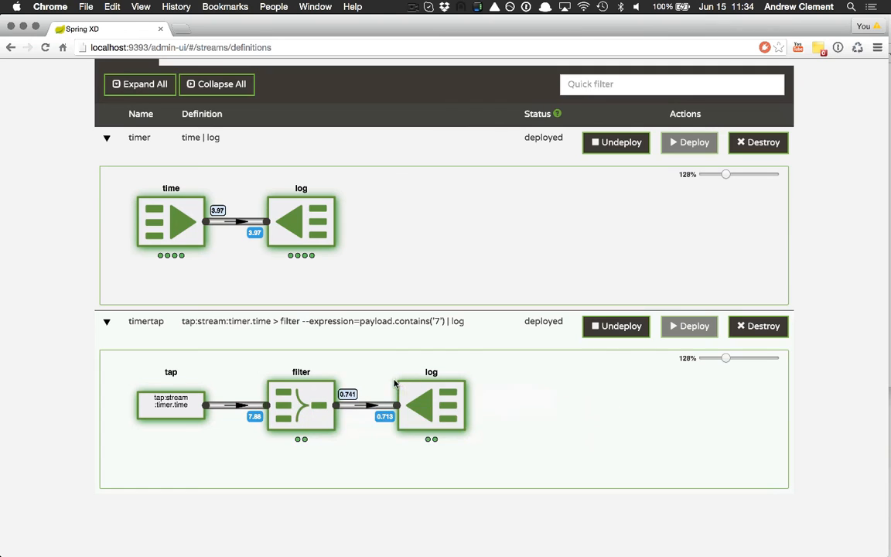
pyautogui.moveTo(304, 409)
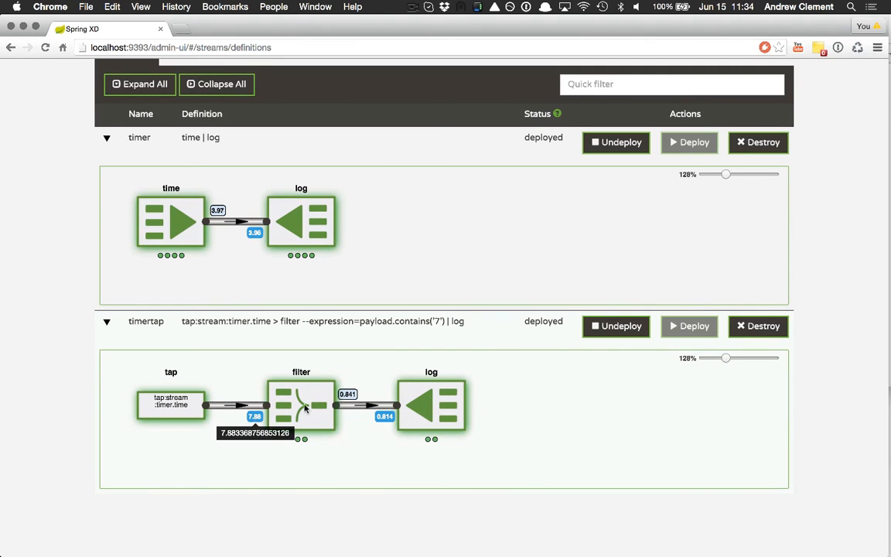
pyautogui.moveTo(261, 422)
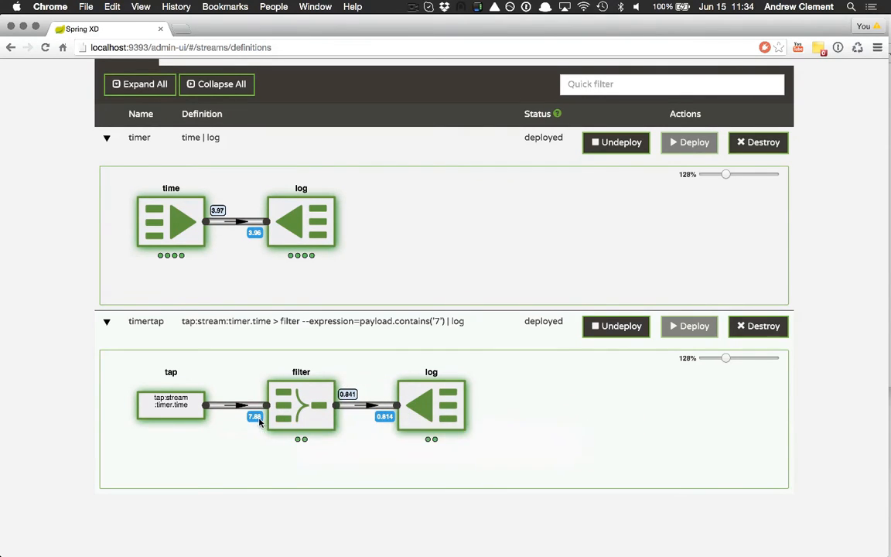
pyautogui.moveTo(301, 402)
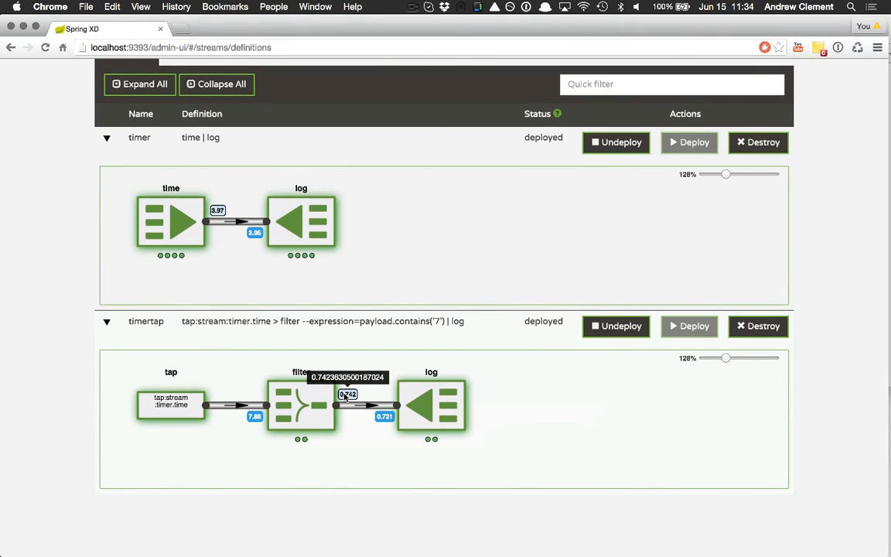
pyautogui.moveTo(379, 395)
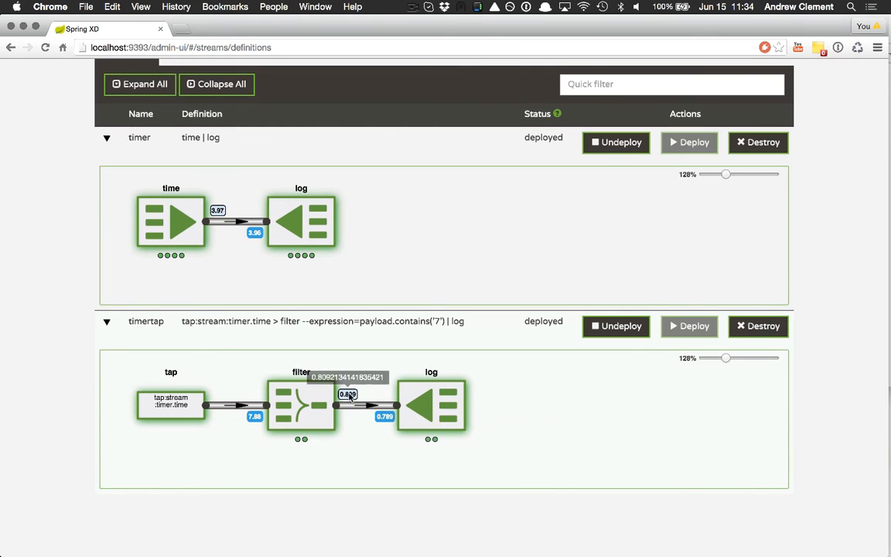
pyautogui.moveTo(431, 407)
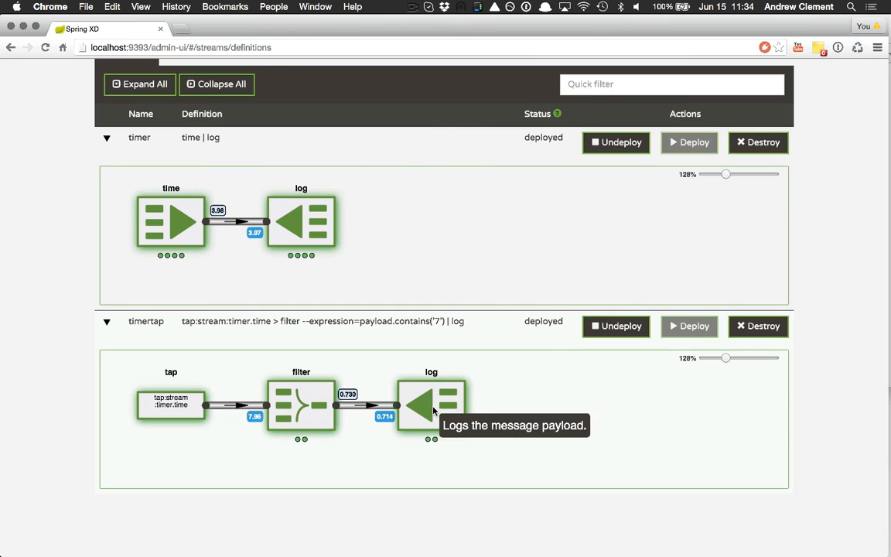
pyautogui.moveTo(426, 222)
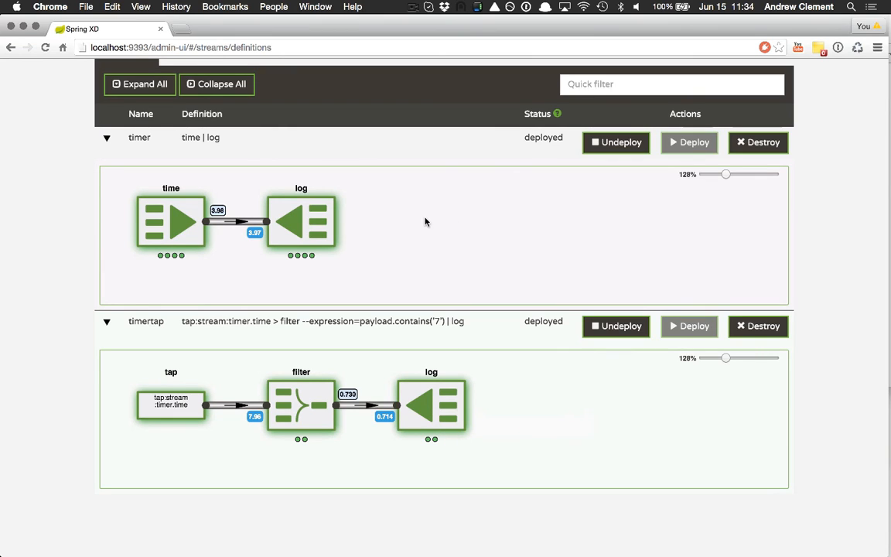